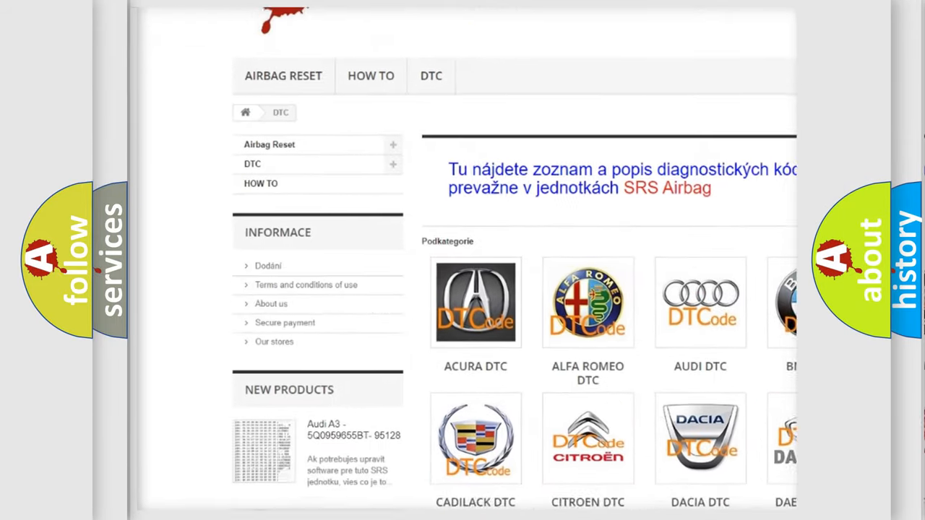
scroll(down, 3)
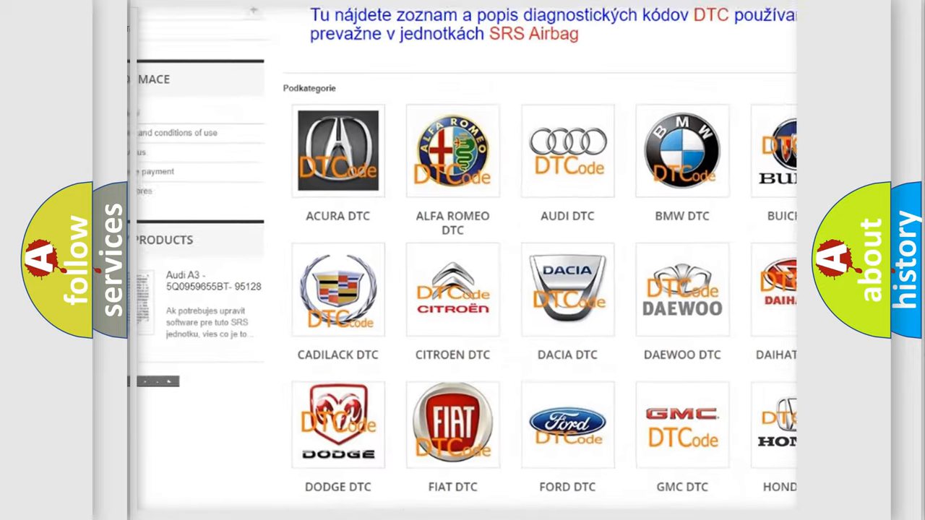
scroll(down, 3)
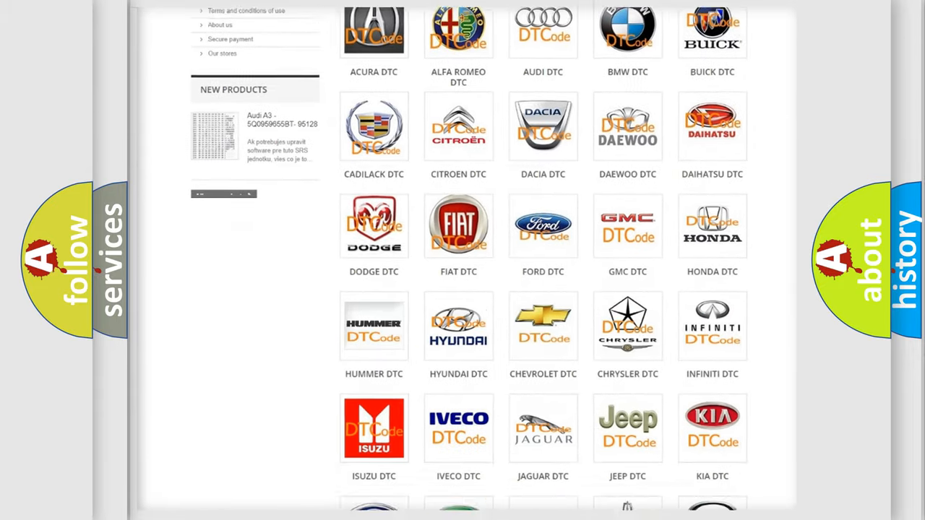
scroll(down, 3)
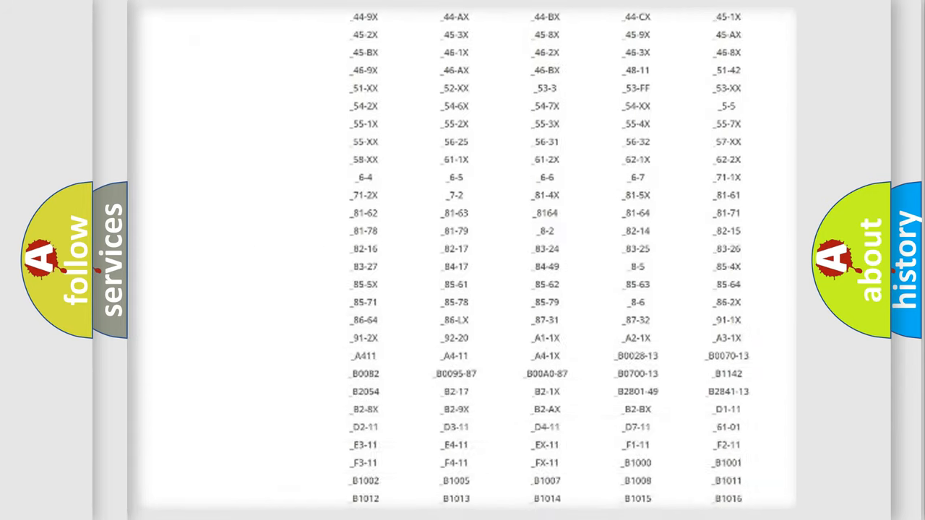
scroll(down, 3)
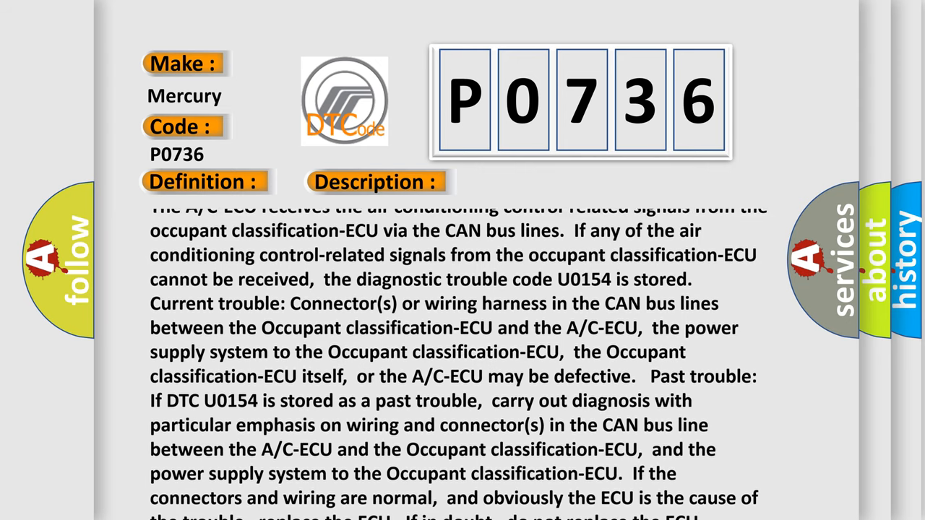
scroll(down, 3)
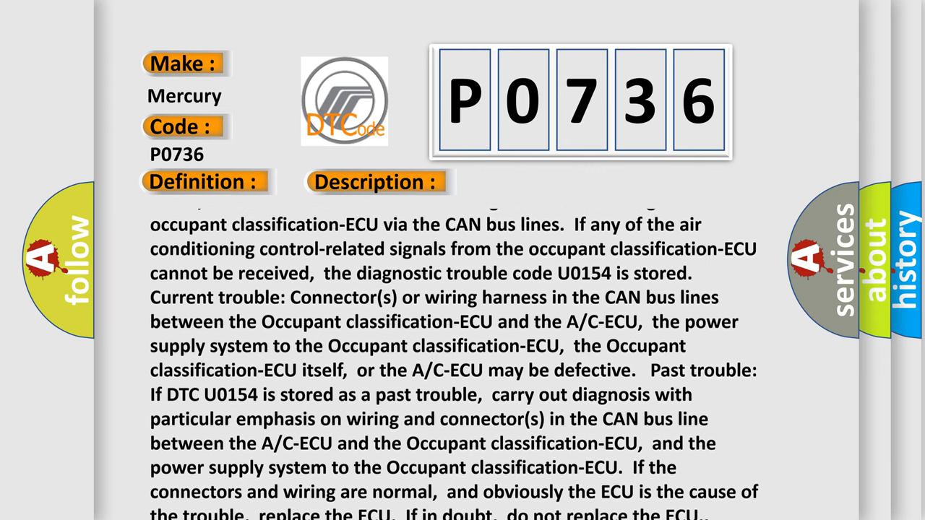
scroll(up, 3)
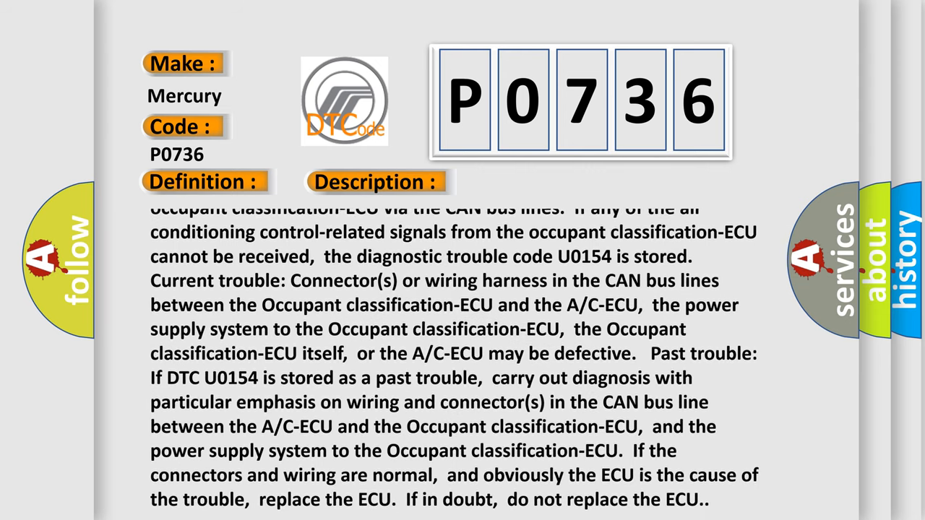
scroll(up, 3)
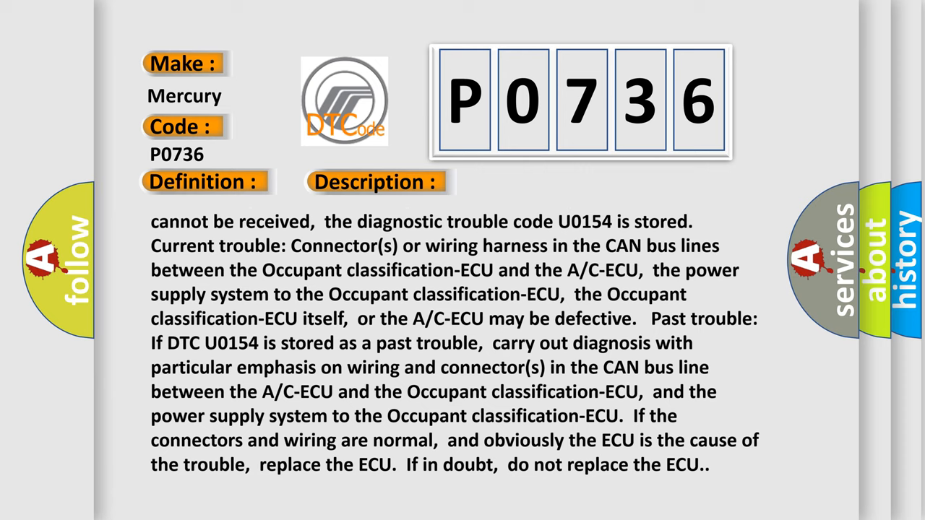
scroll(down, 3)
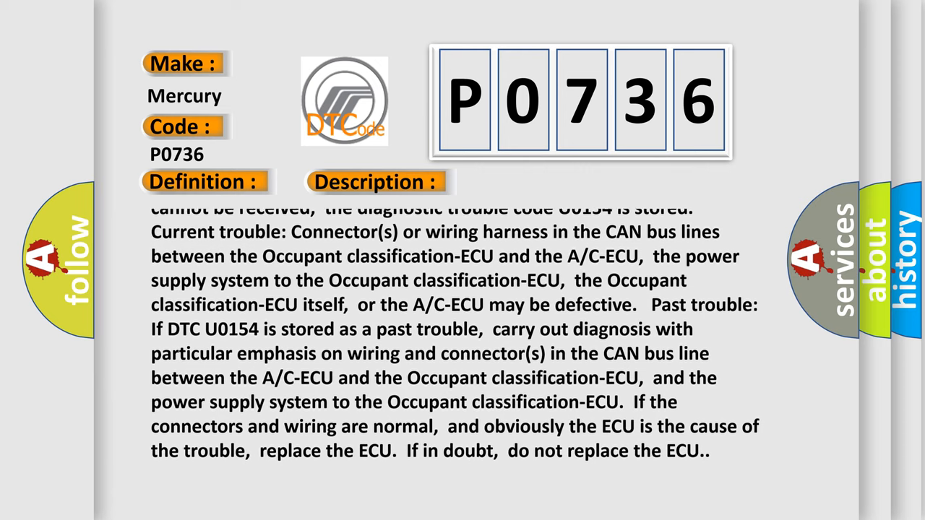
scroll(up, 3)
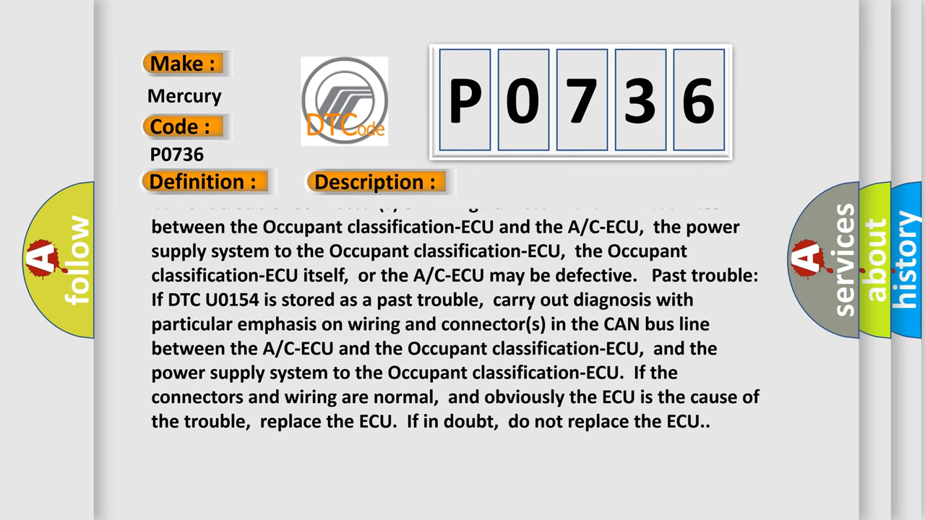
scroll(up, 3)
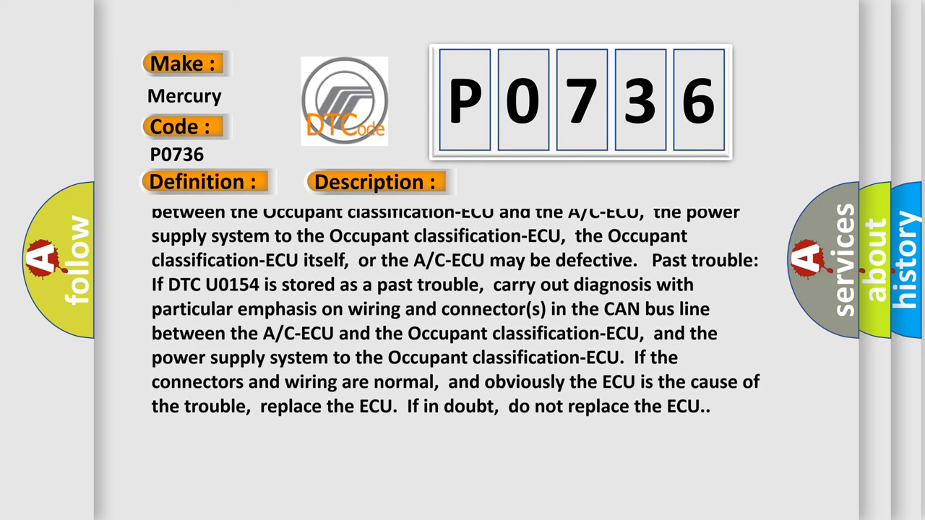
scroll(down, 3)
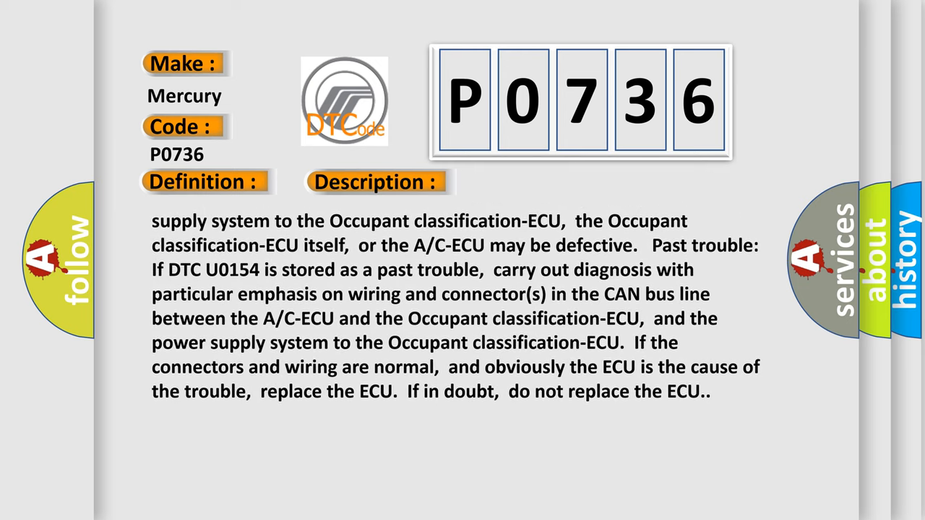
scroll(down, 3)
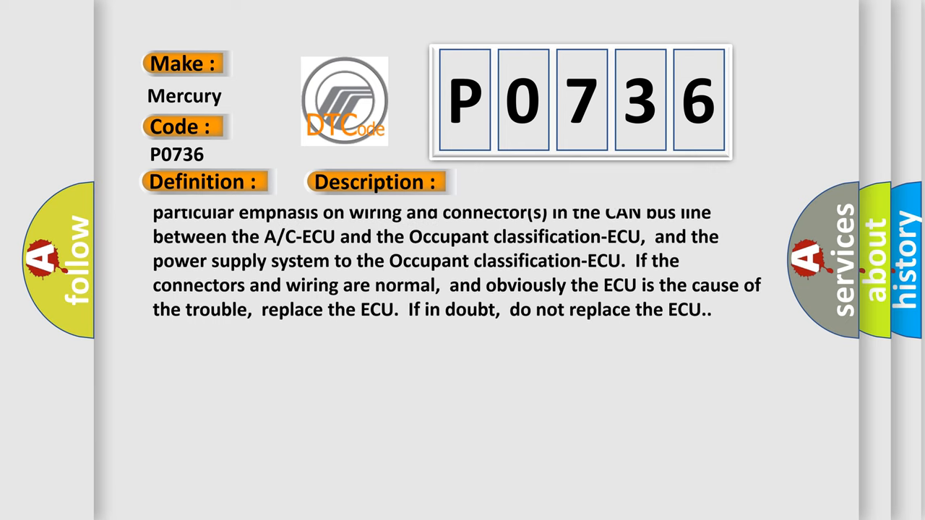
scroll(up, 3)
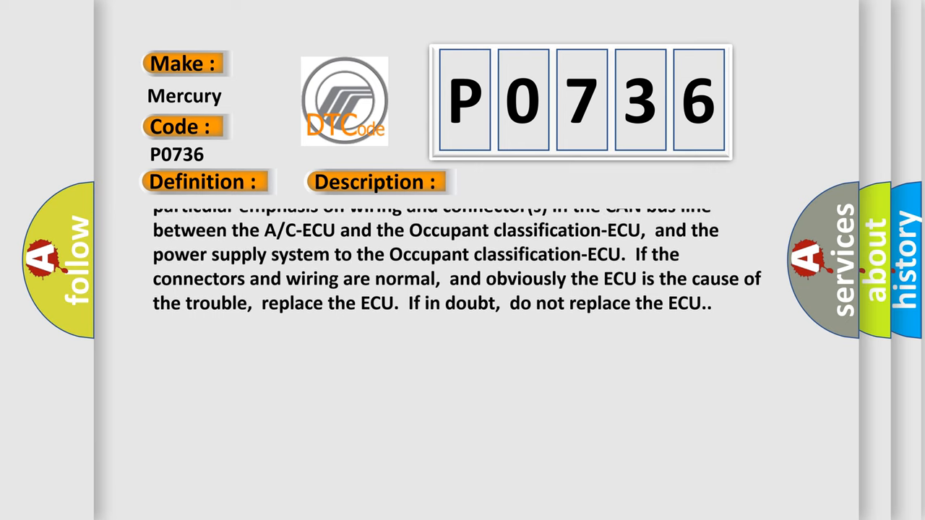